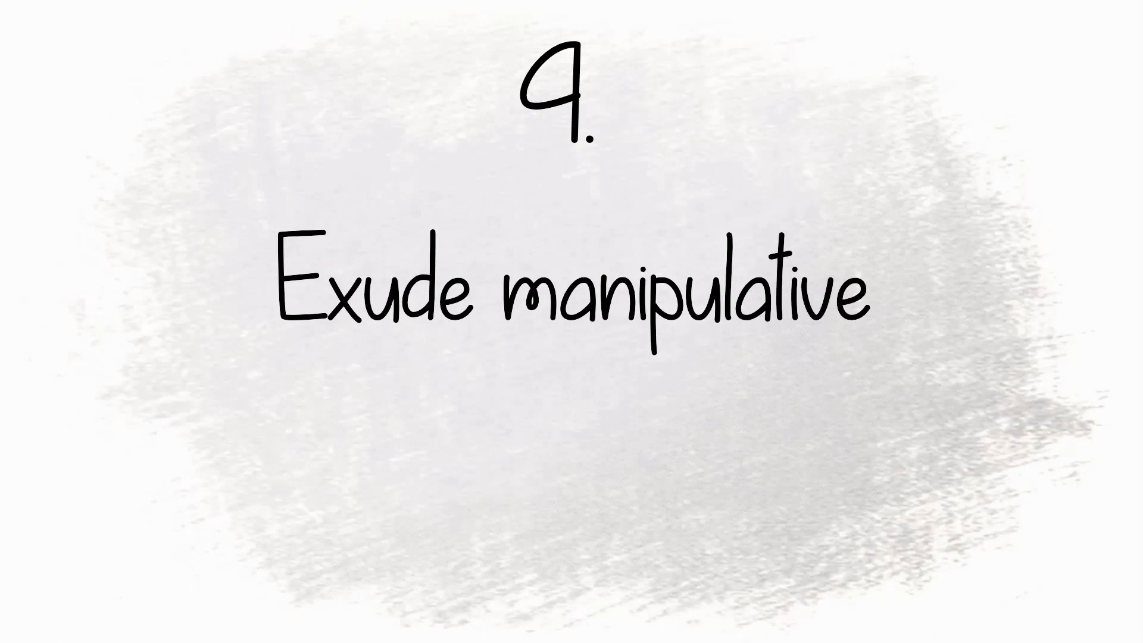
type("behaviour")
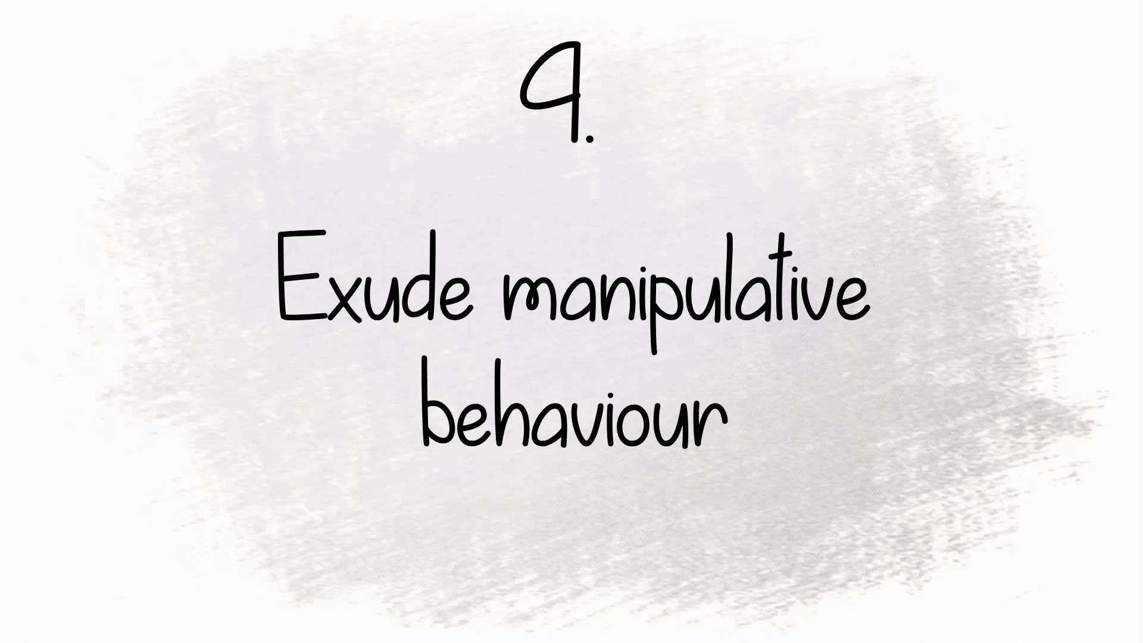